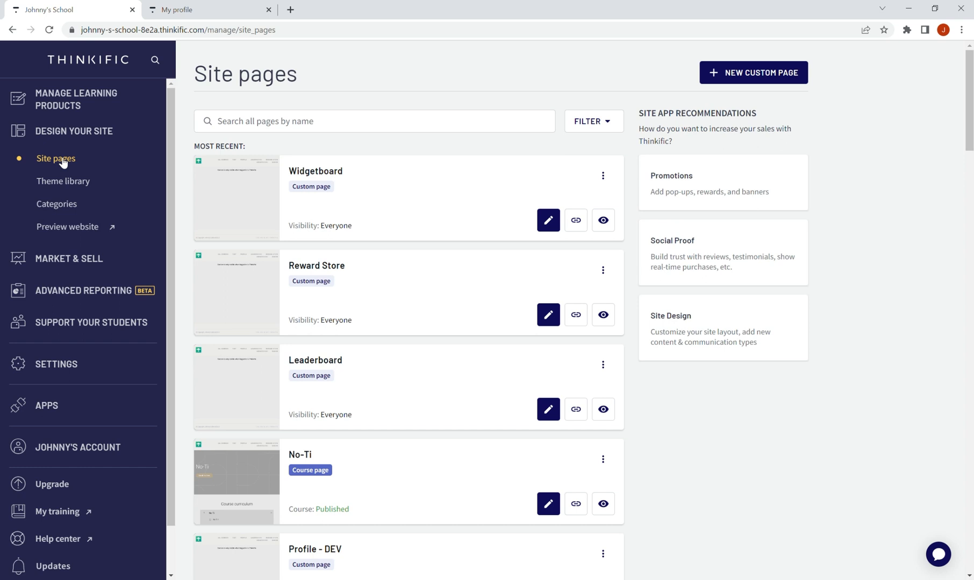
# - Create a custom page named 'Profile Page' and open it in the site builder for editing
pyautogui.click(753, 73)
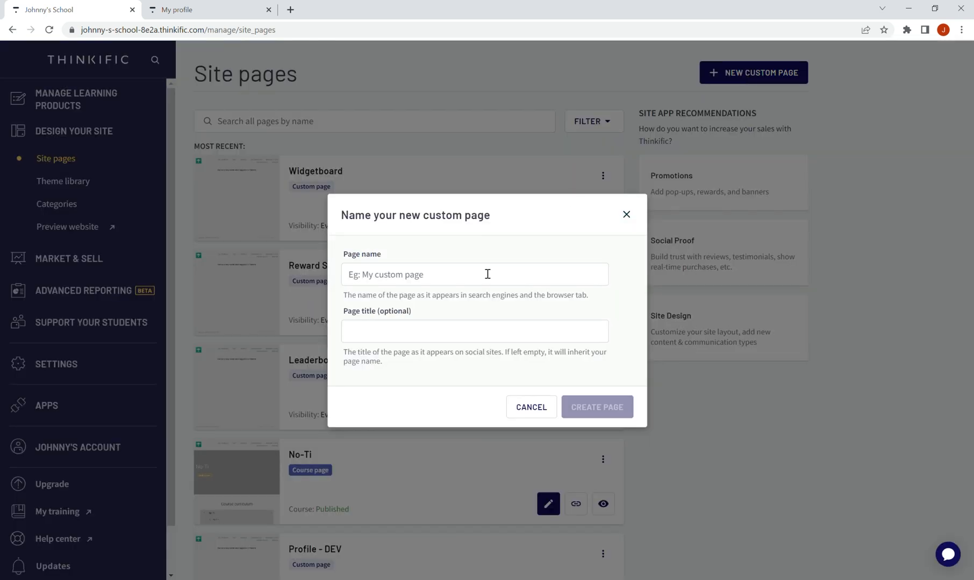
pyautogui.write('Profile Page')
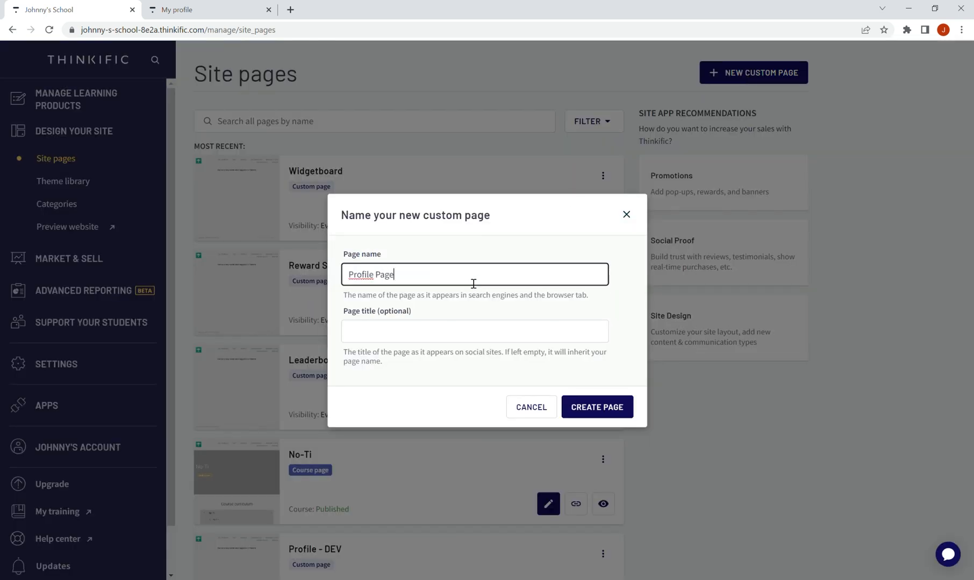
pyautogui.click(595, 407)
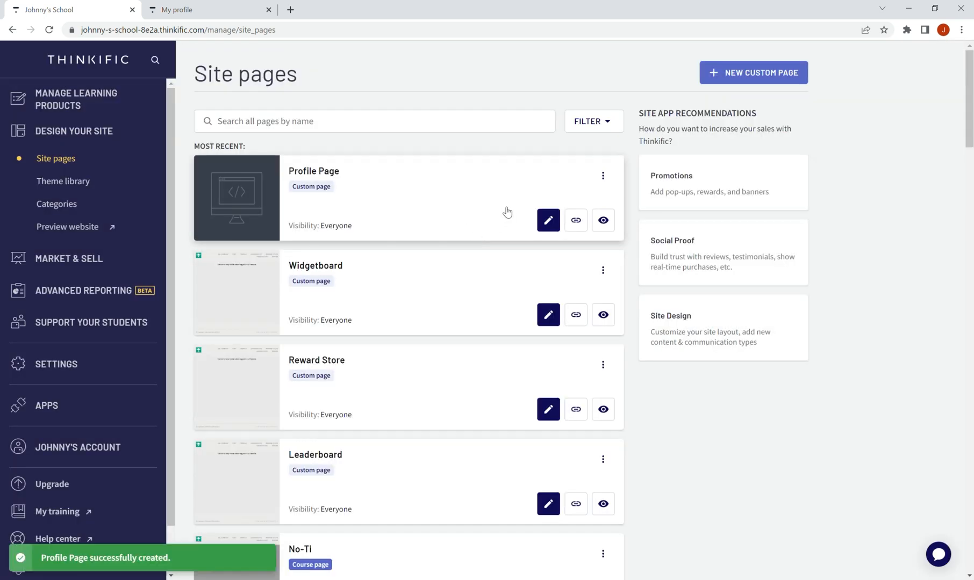
pyautogui.click(547, 220)
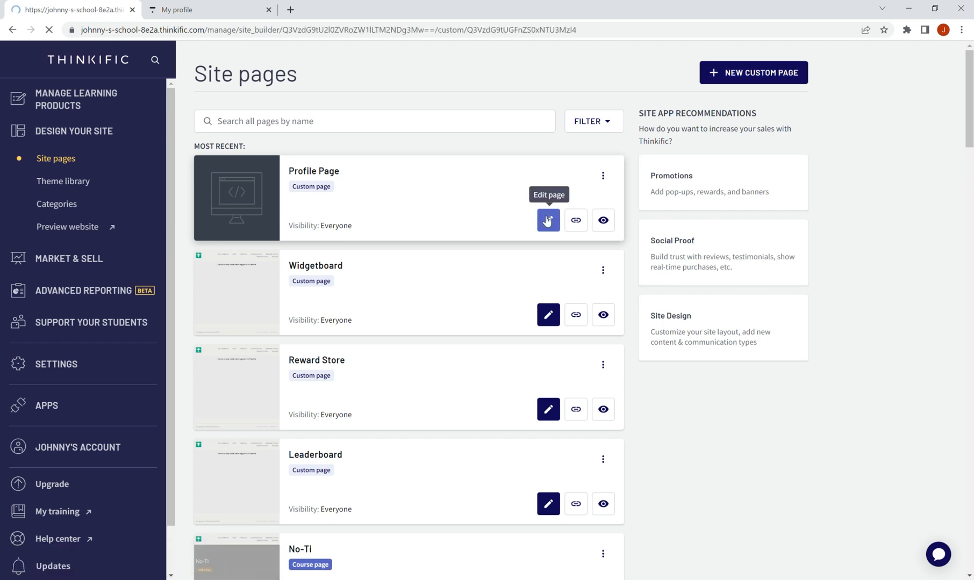
pyautogui.click(548, 221)
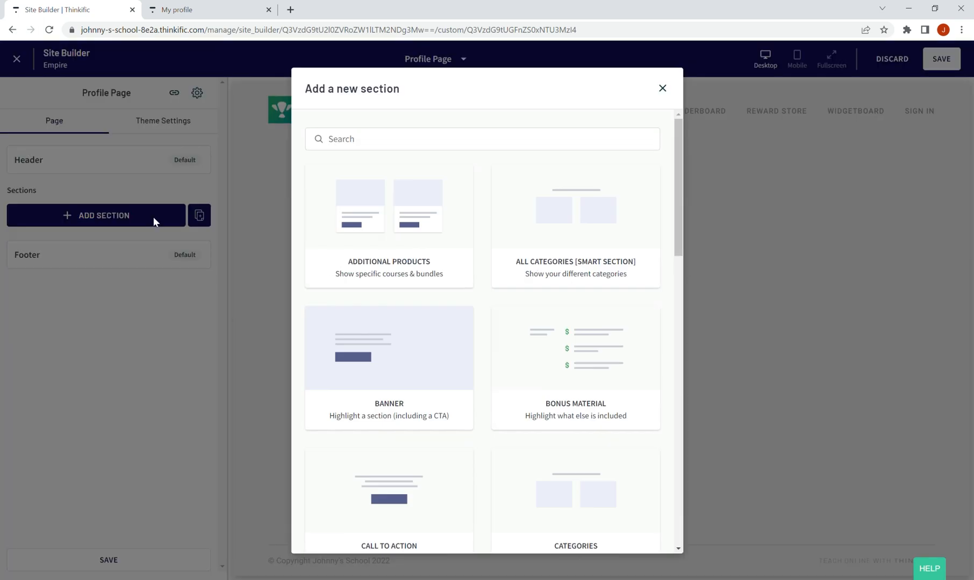
# - Find the Pointagram profile page section by searching 'Poin' and add it to the page
pyautogui.click(483, 138)
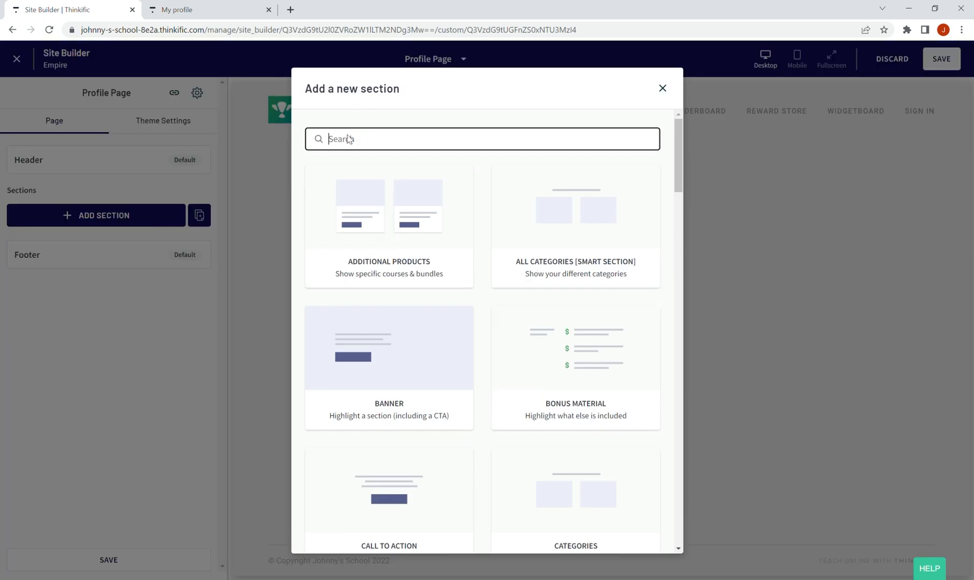
pyautogui.write('Poin')
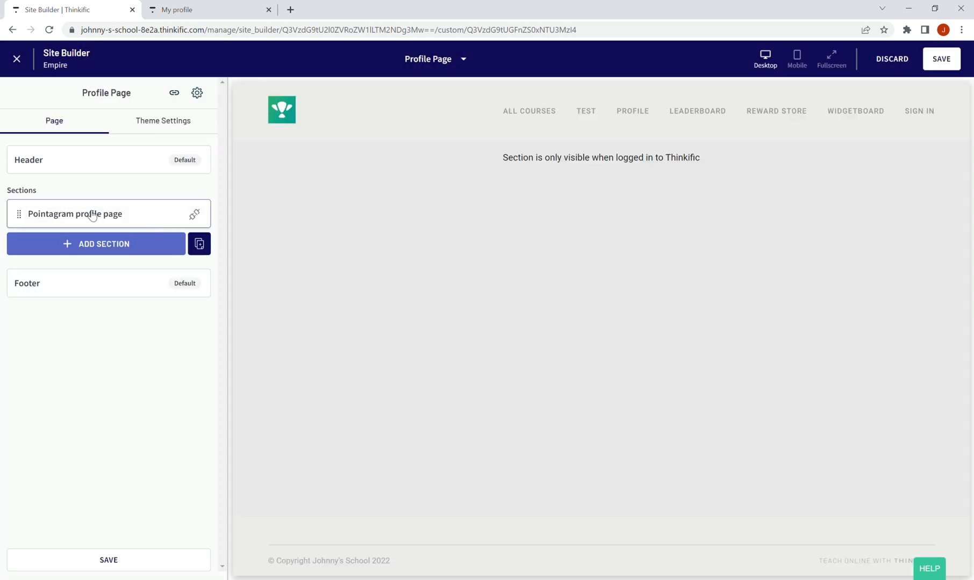
pyautogui.click(74, 214)
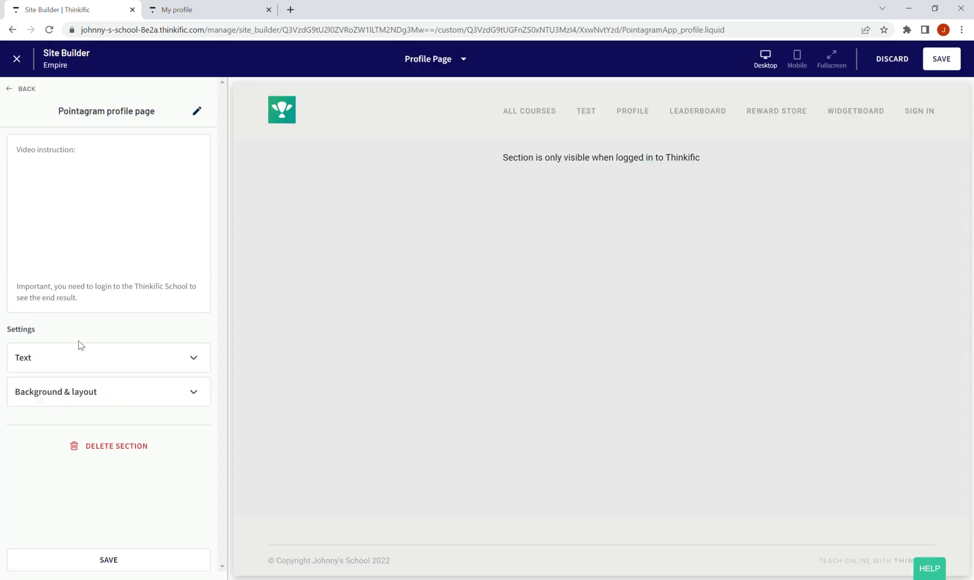
pyautogui.click(108, 358)
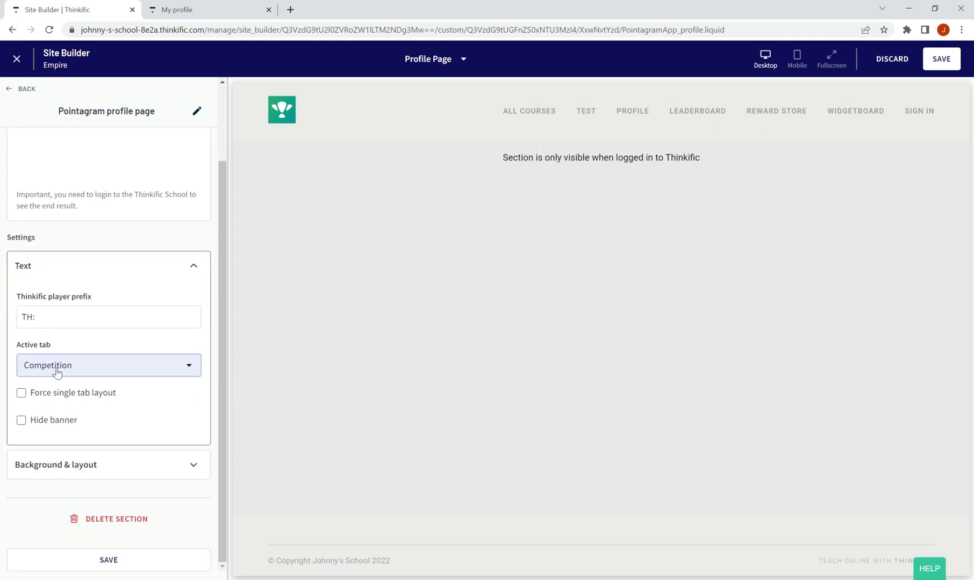
# - Keep Competition as the section's active tab and save the page
pyautogui.click(108, 365)
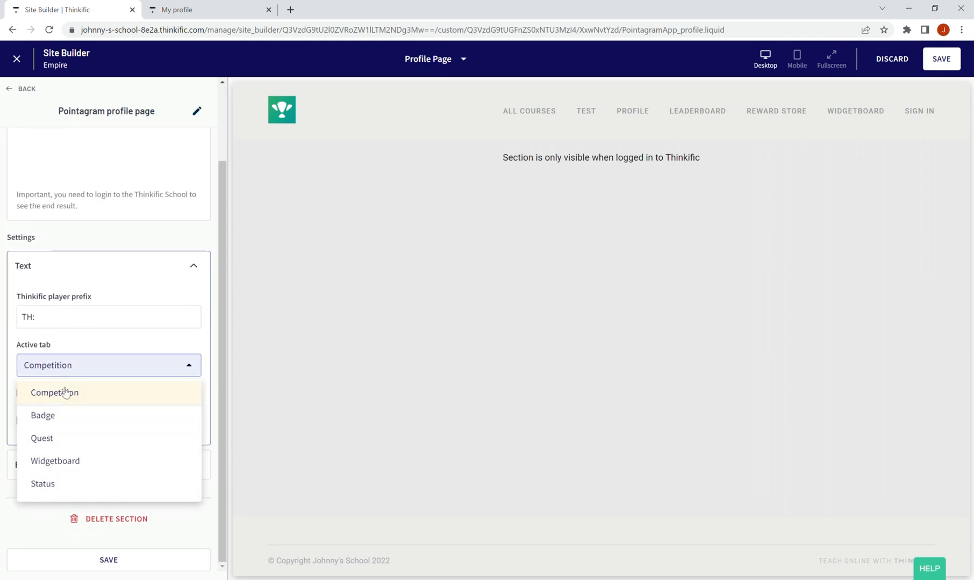
pyautogui.click(55, 393)
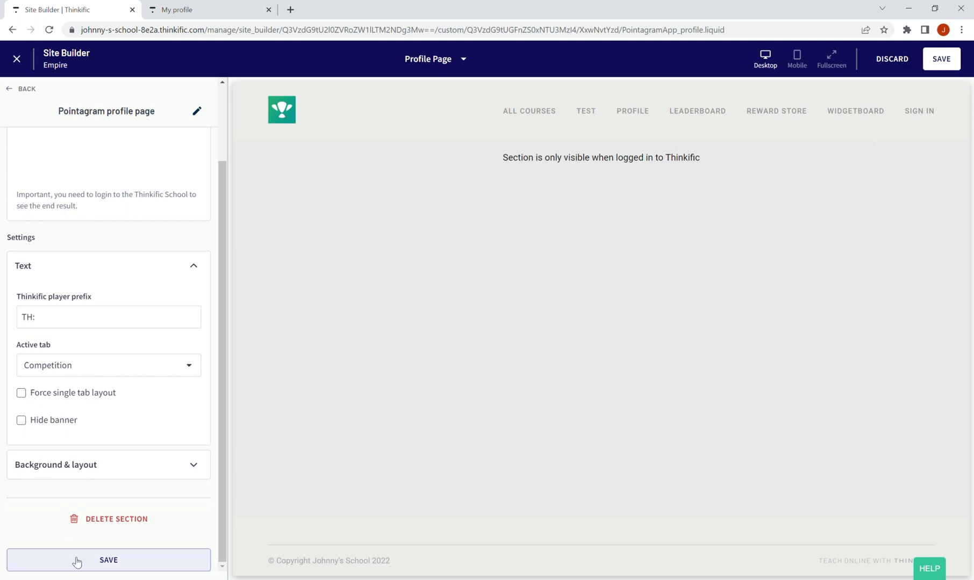
pyautogui.click(108, 560)
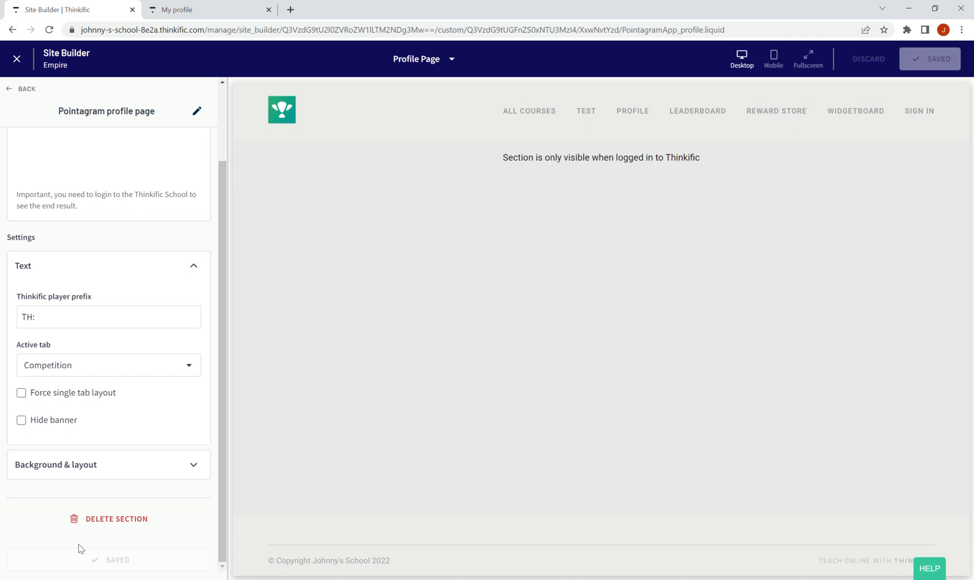
pyautogui.click(21, 89)
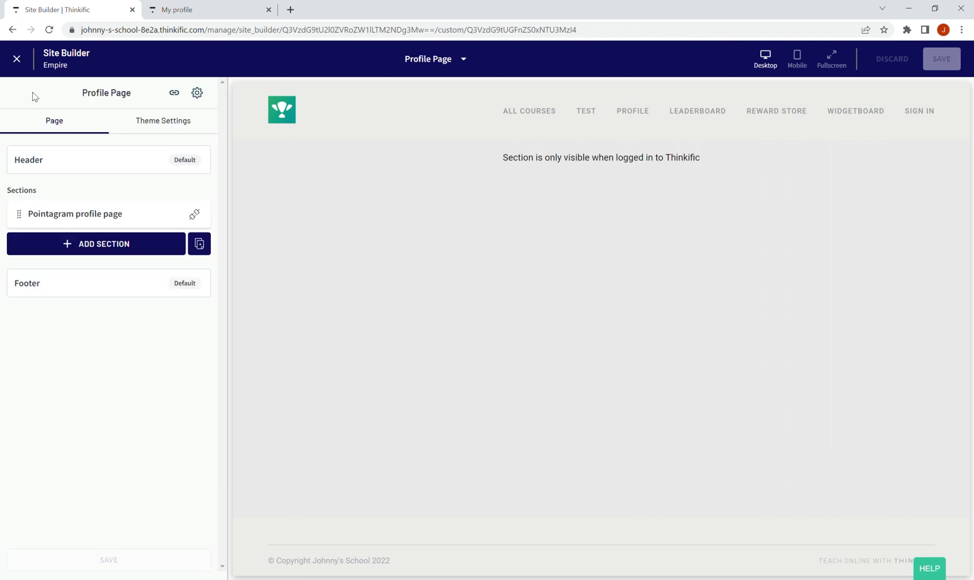
pyautogui.moveTo(155, 96)
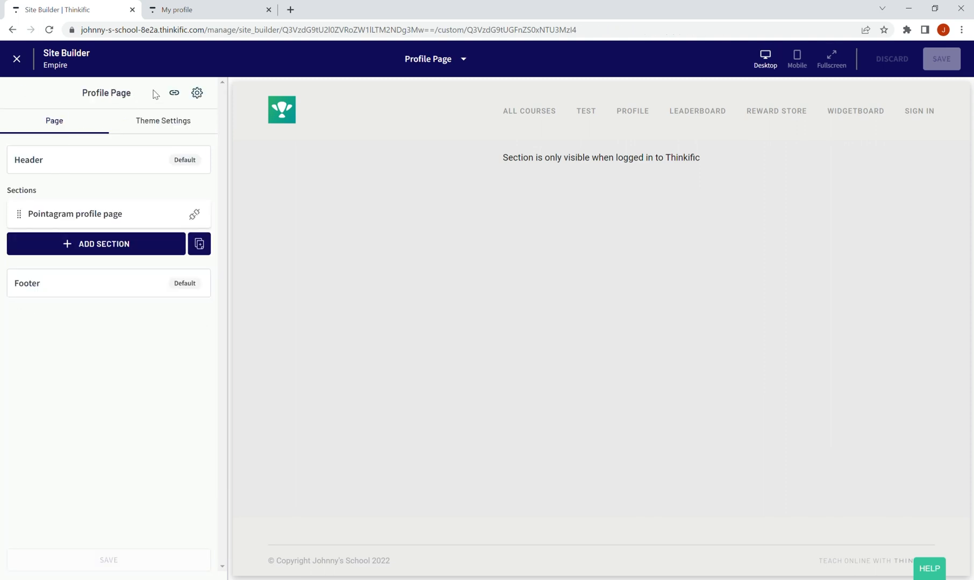
# - Preview the Profile Page in a new tab, then return to the Site Builder
pyautogui.click(174, 93)
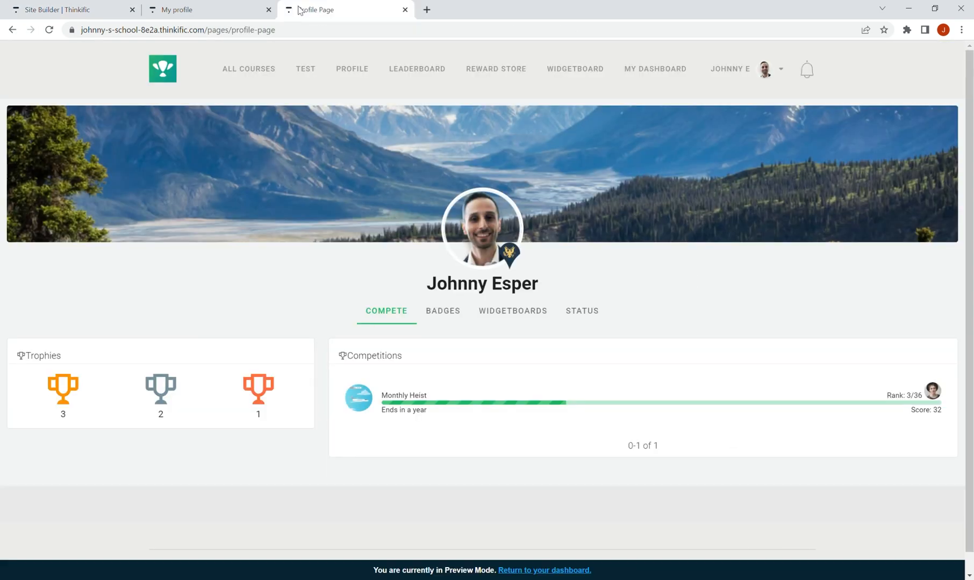
pyautogui.click(180, 9)
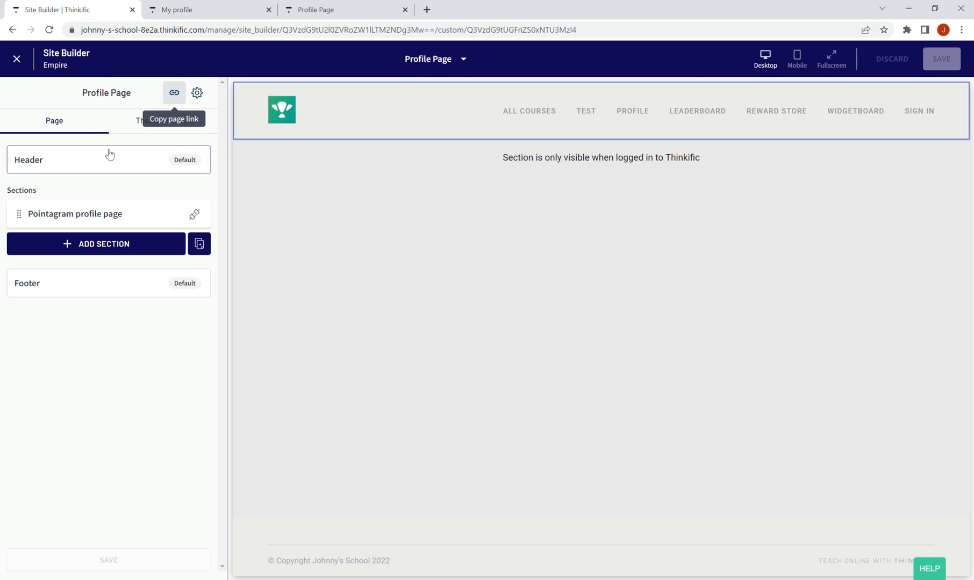
# - Point the header's Profile link to the Profile Page and save the header
pyautogui.click(108, 160)
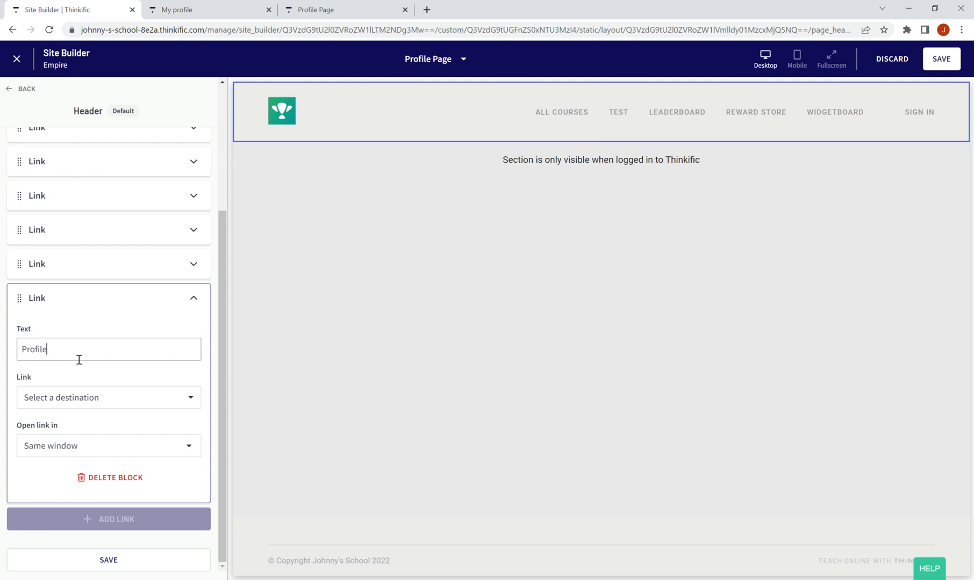
pyautogui.click(108, 397)
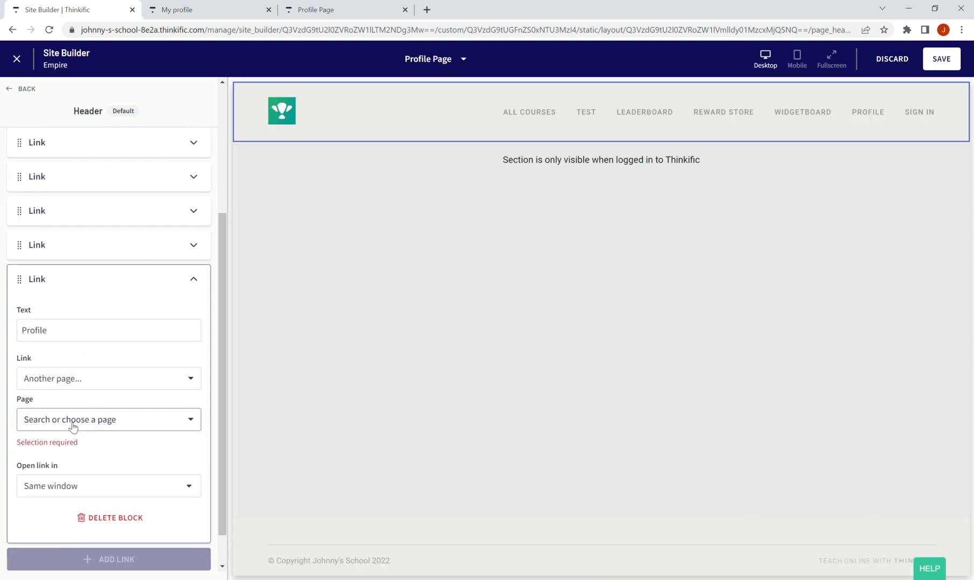
pyautogui.click(108, 420)
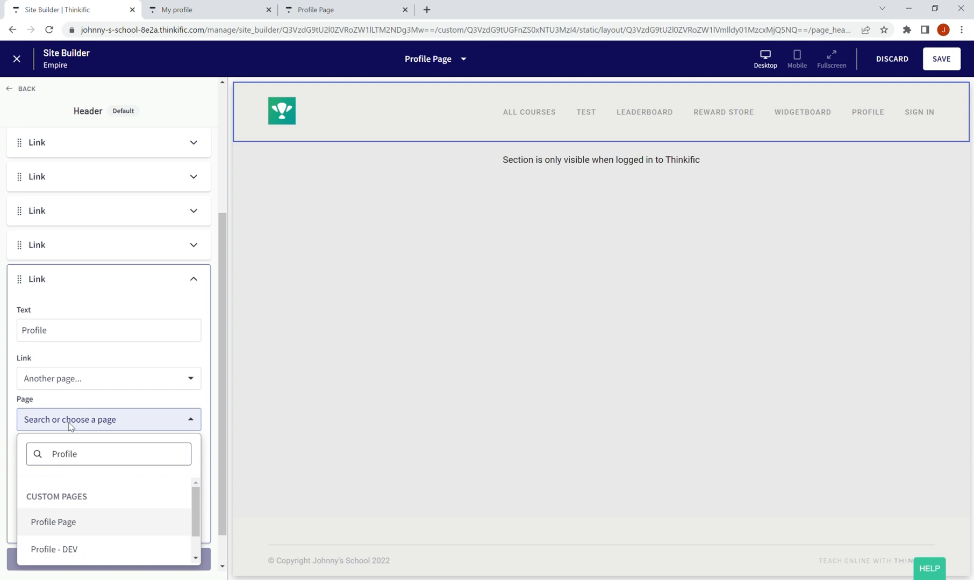
pyautogui.click(53, 522)
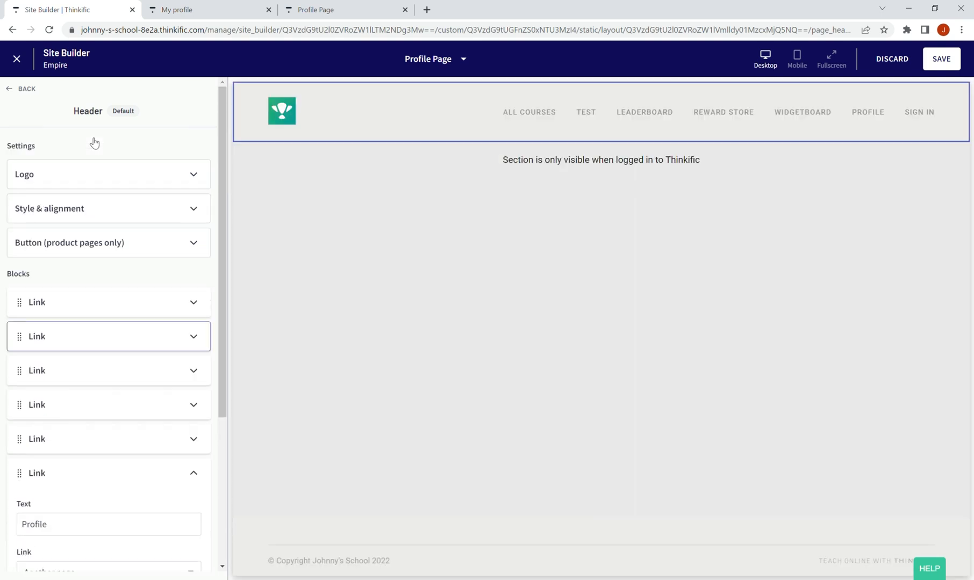
pyautogui.scroll(-3)
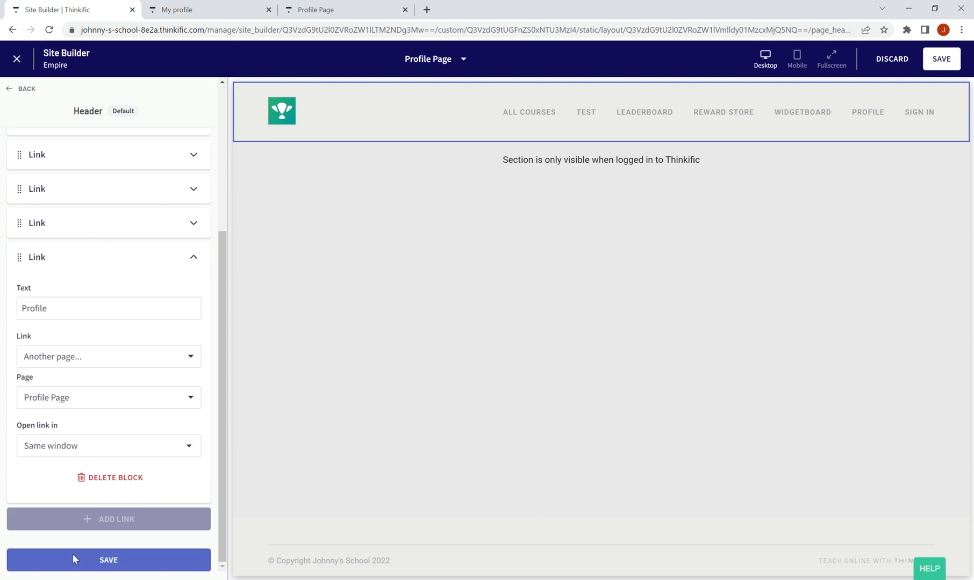
pyautogui.click(108, 560)
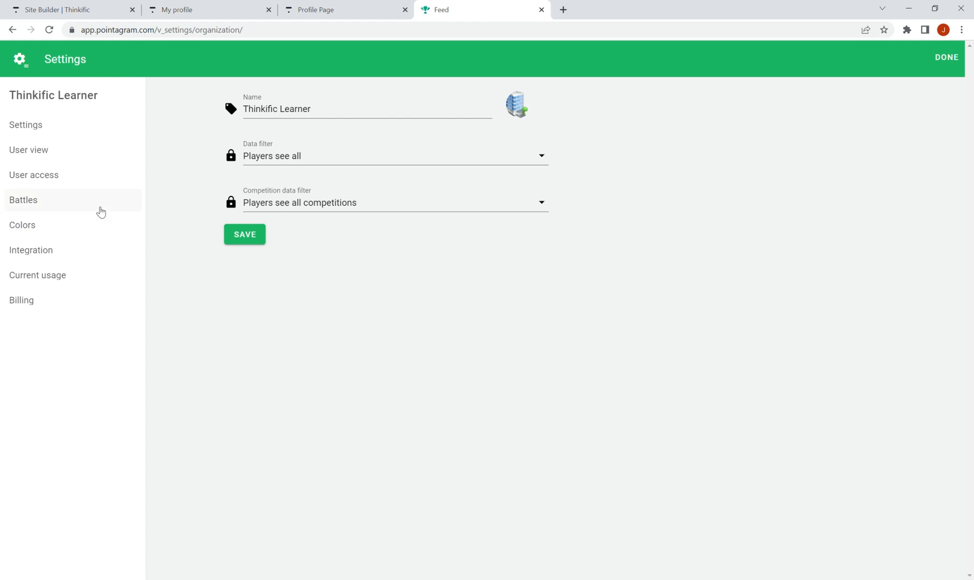
# - In User view settings, switch off Show for Compete, Quest and Widgetboards and save
pyautogui.click(29, 150)
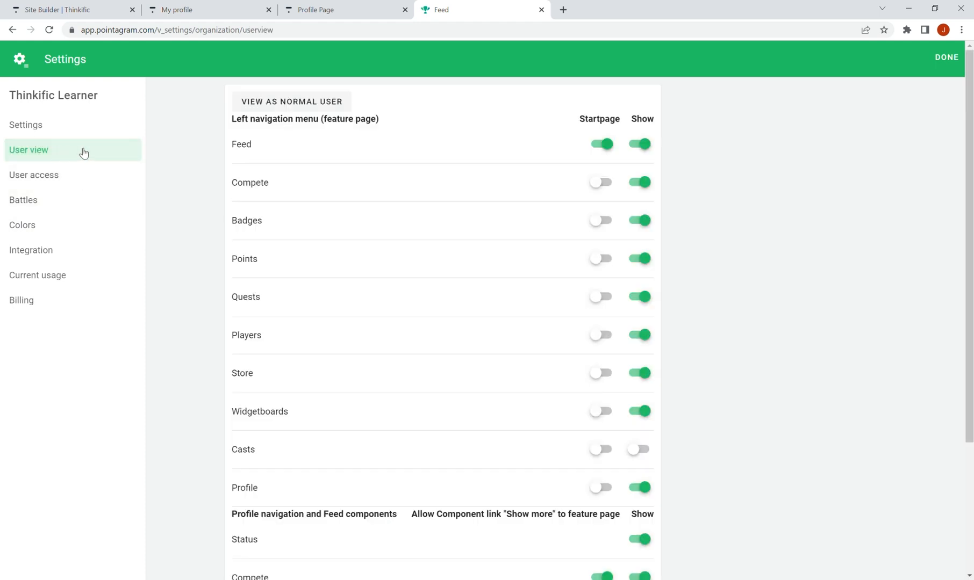
pyautogui.scroll(-3)
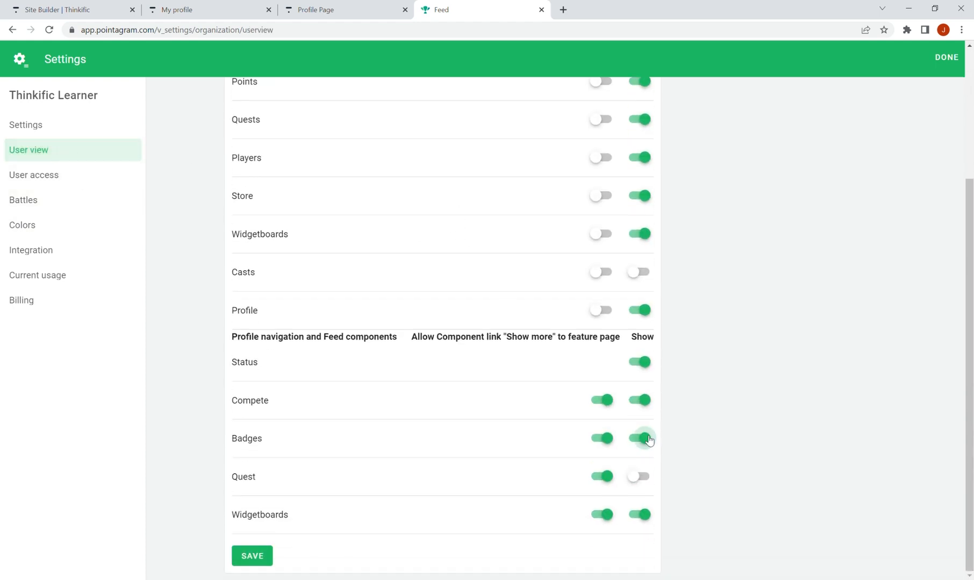
pyautogui.click(639, 476)
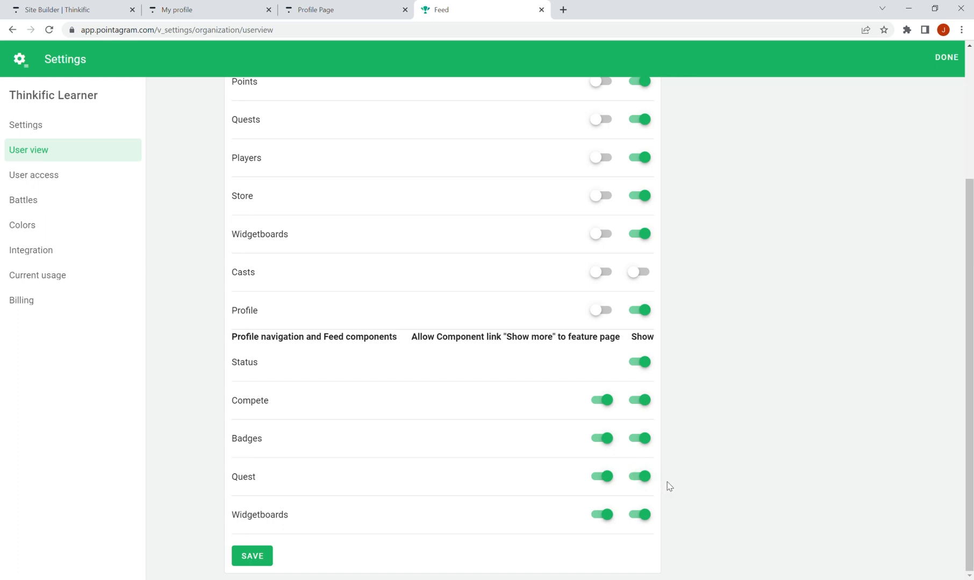
pyautogui.click(639, 477)
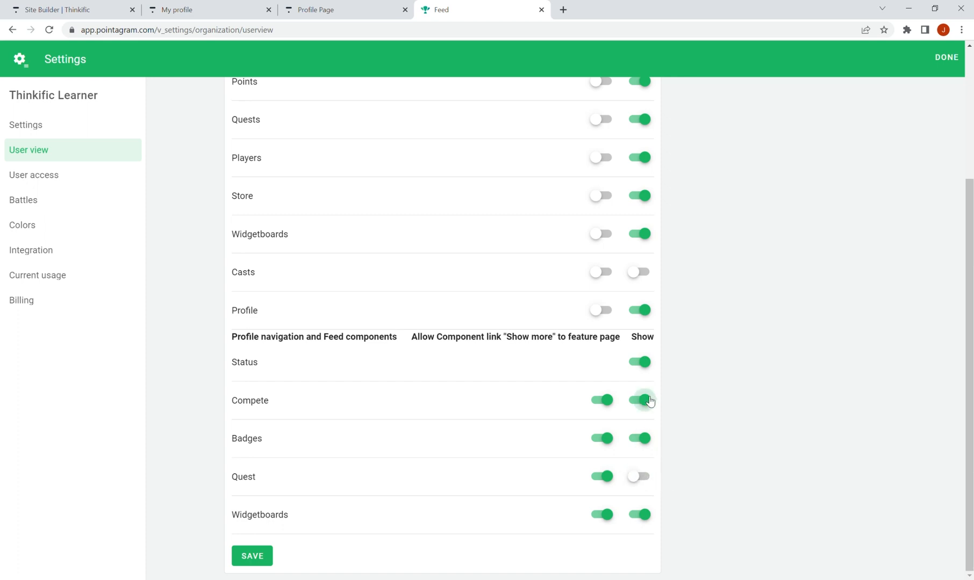
pyautogui.click(639, 515)
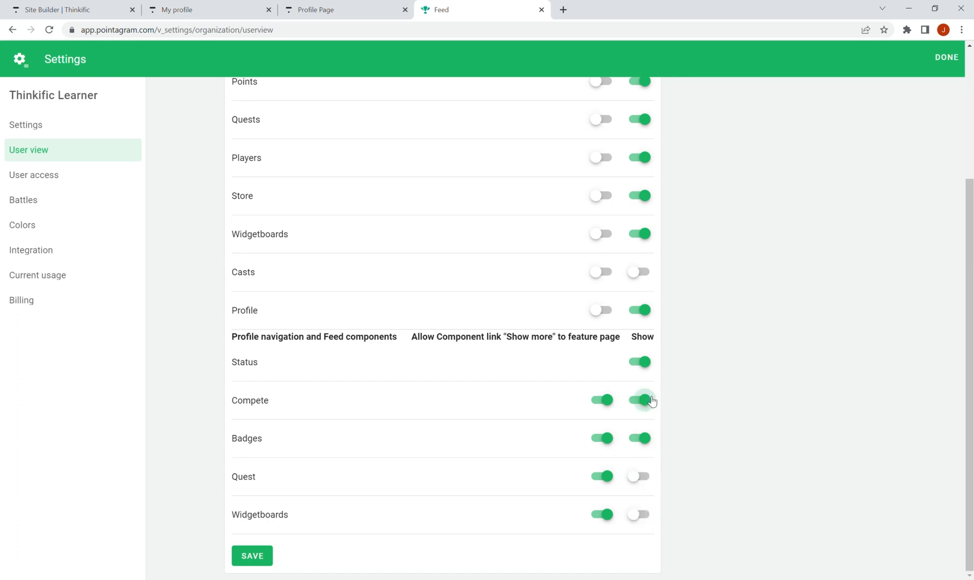
pyautogui.click(638, 400)
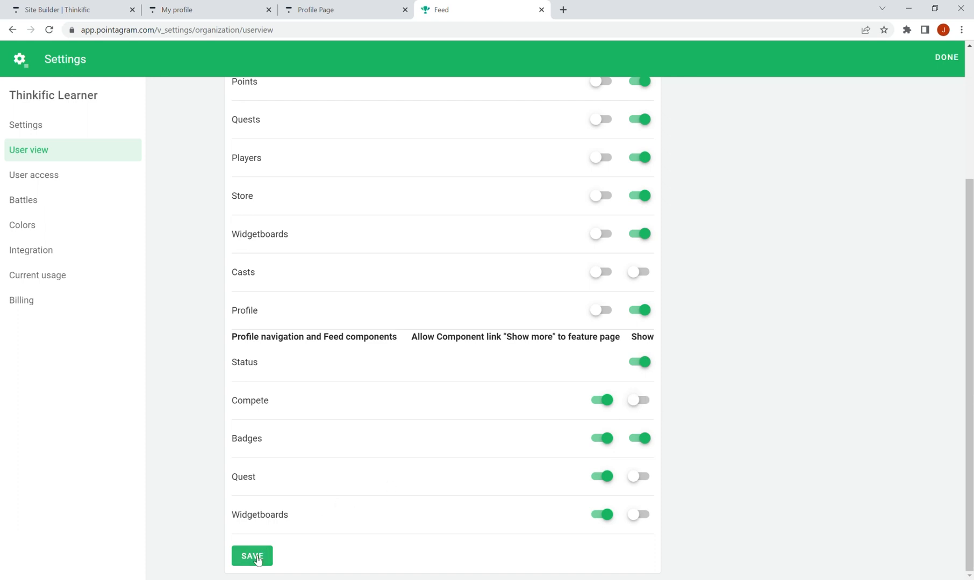
pyautogui.click(251, 556)
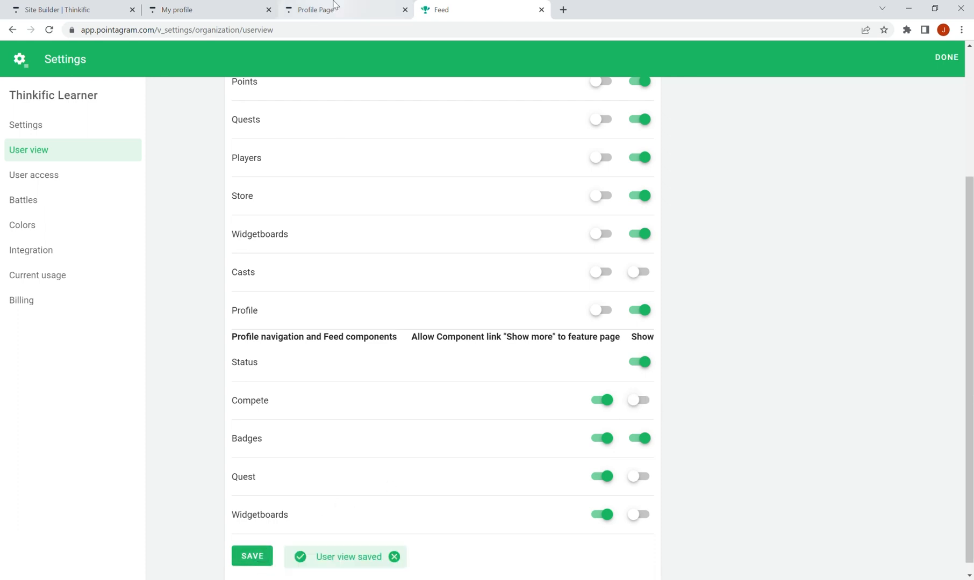
# - Reload the Thinkific profile page to confirm only Badges and Status remain, then return to Pointagram settings
pyautogui.click(344, 9)
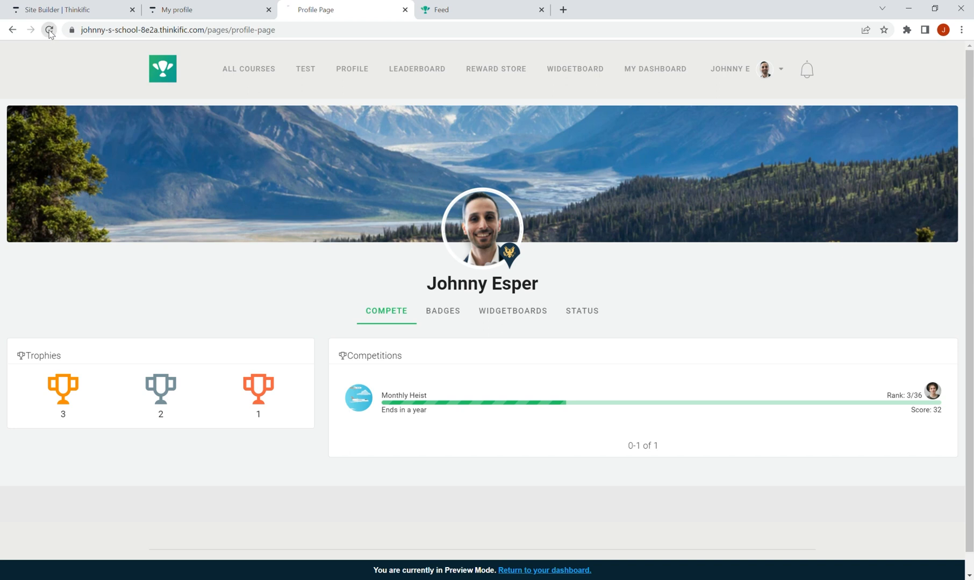
pyautogui.click(443, 311)
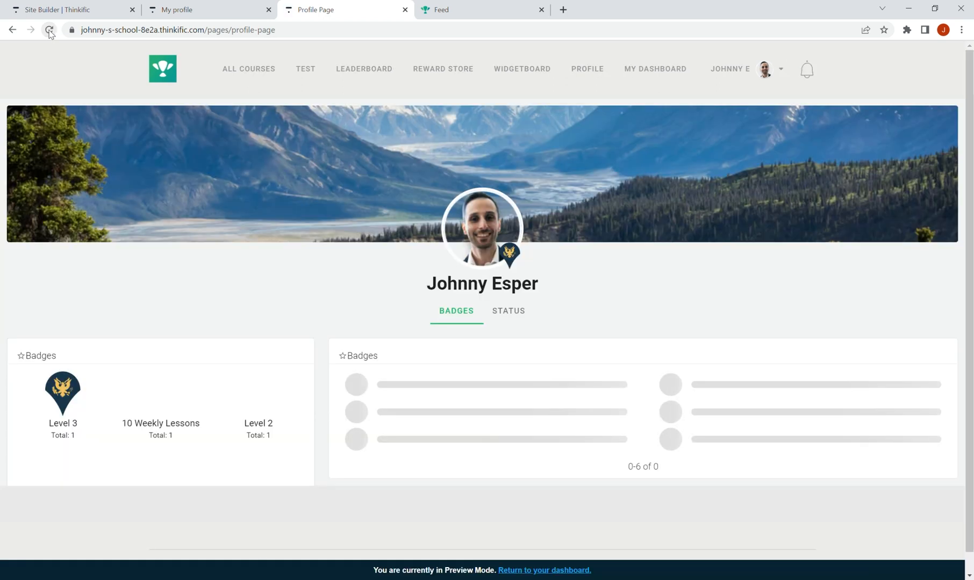
pyautogui.click(49, 29)
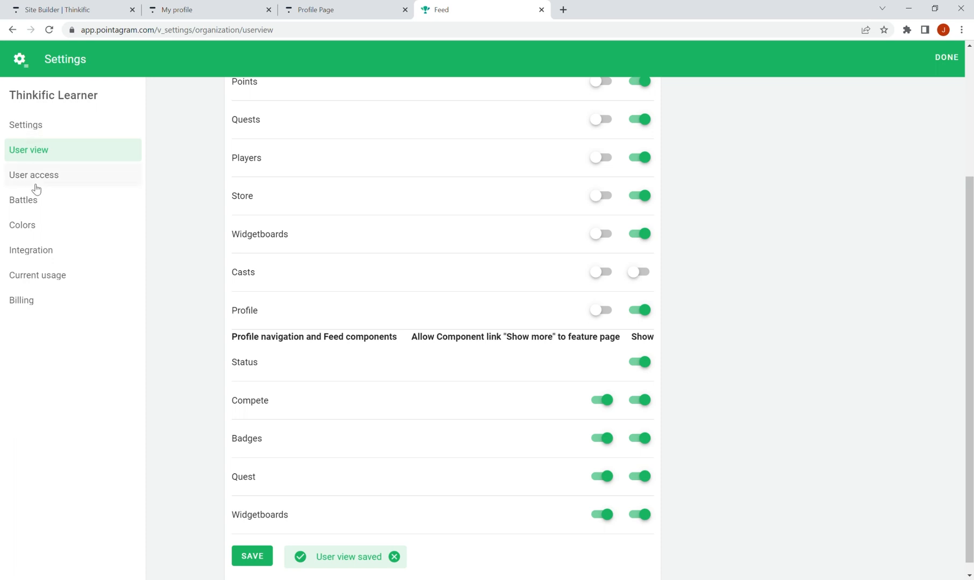
pyautogui.moveTo(33, 200)
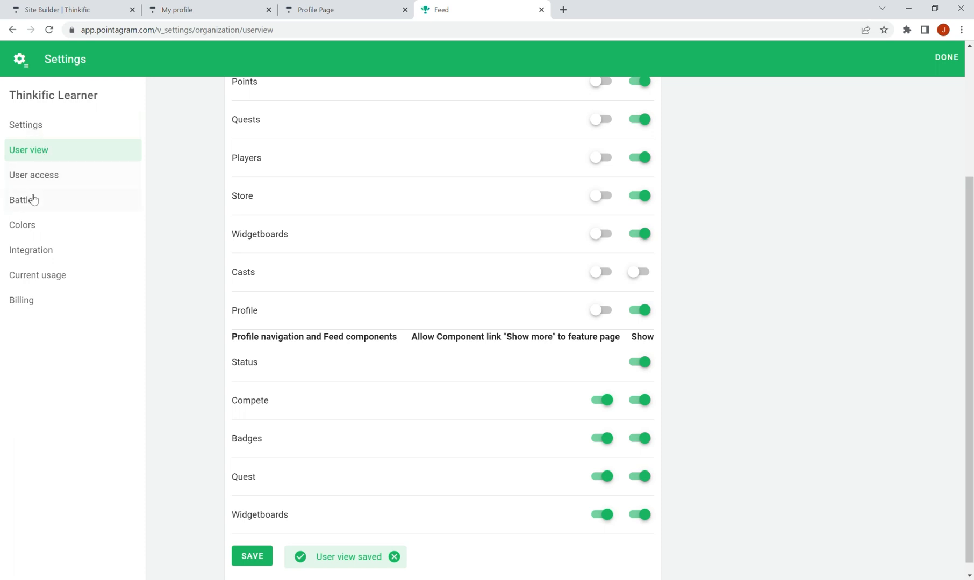
# - In Colors, set the primary colour to black (RGB 0,0,0) and list the text colour choices
pyautogui.click(23, 225)
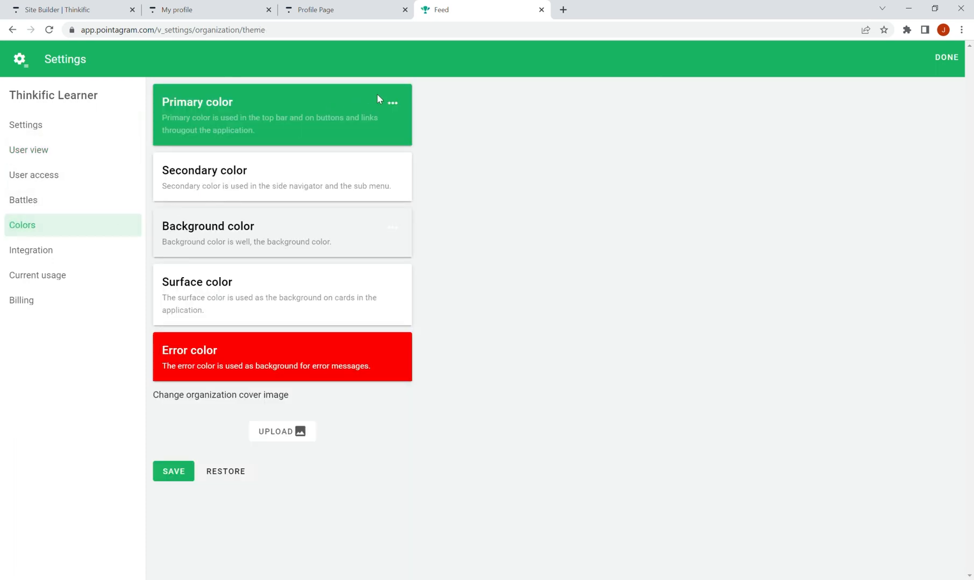
pyautogui.click(392, 104)
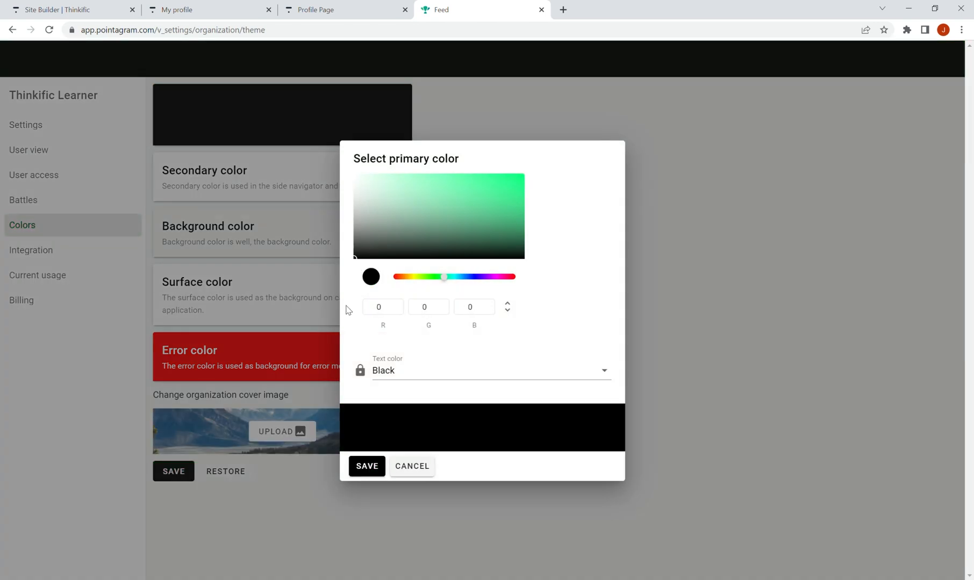
pyautogui.click(490, 371)
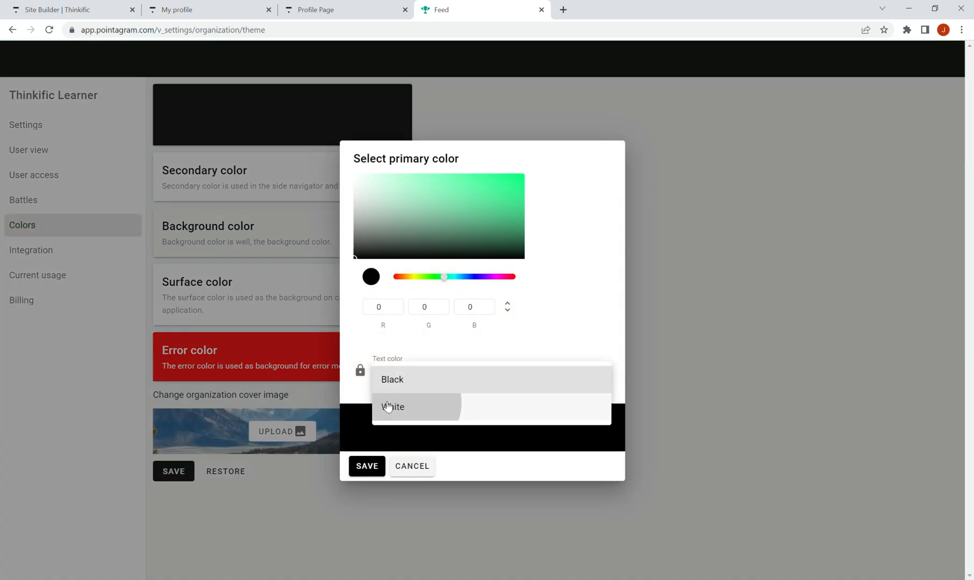